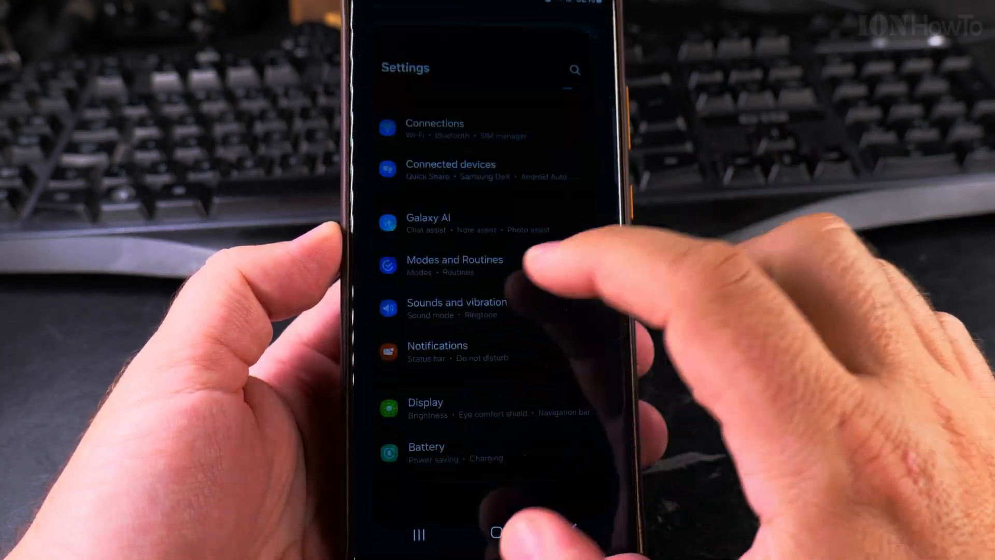
# Scroll the main Settings list to reach Notifications.
pyautogui.scroll(3)
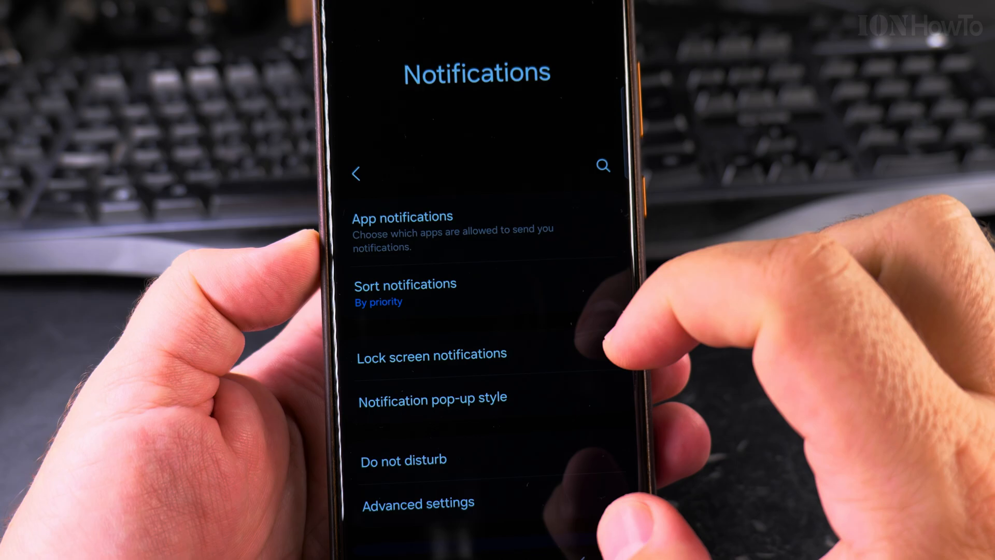
# Go into Advanced settings from the Notifications page.
pyautogui.scroll(3)
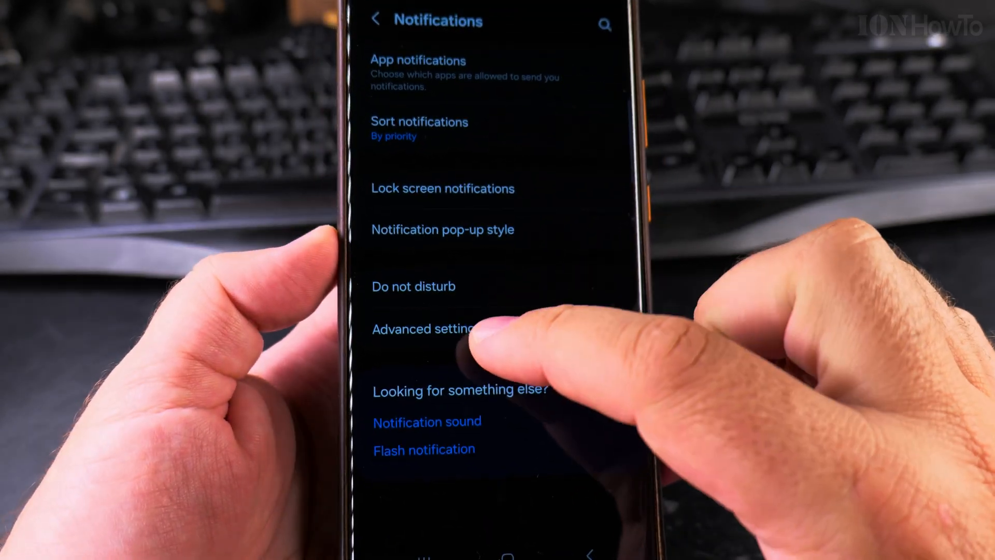
pyautogui.click(424, 328)
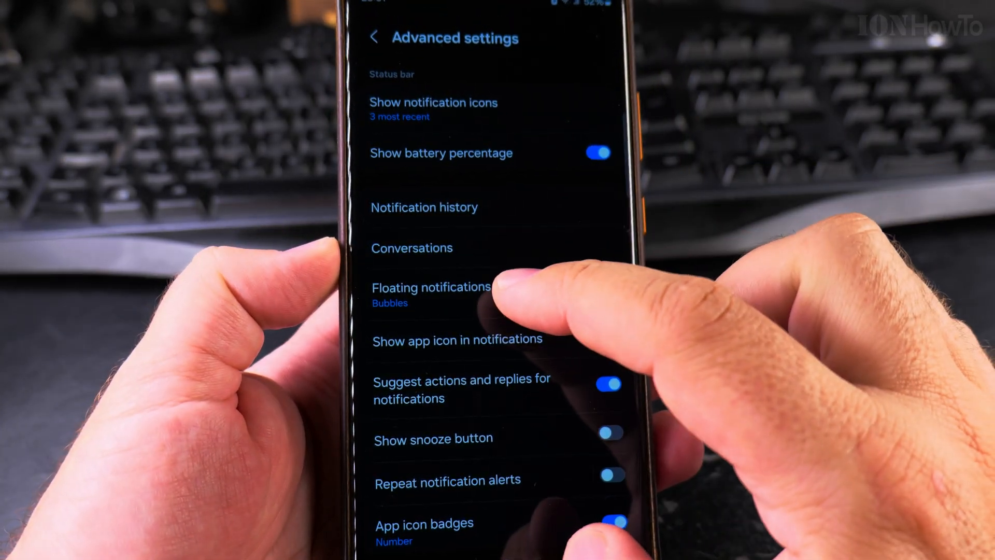
# Set Floating notifications to Smart pop-up view and leave the choices screen.
pyautogui.click(431, 288)
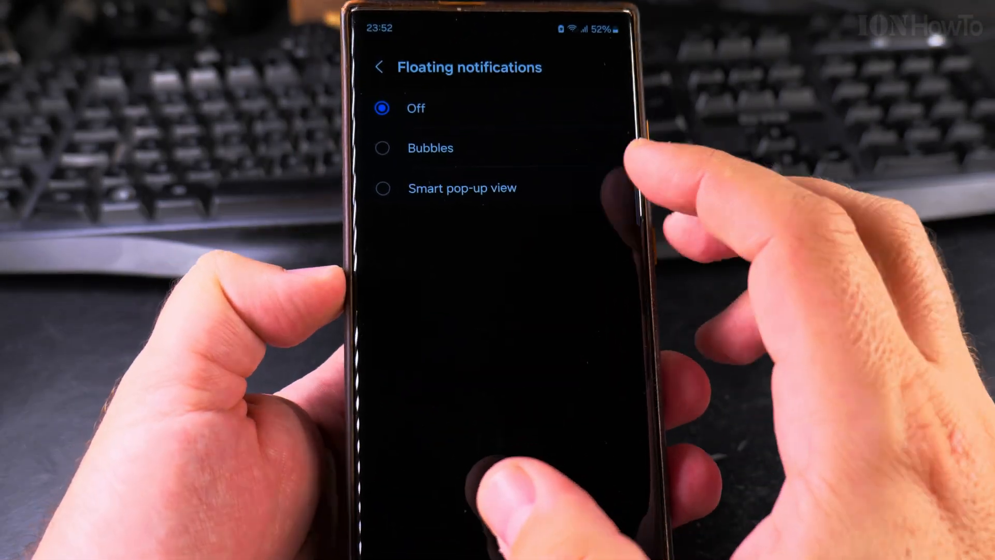
pyautogui.click(384, 147)
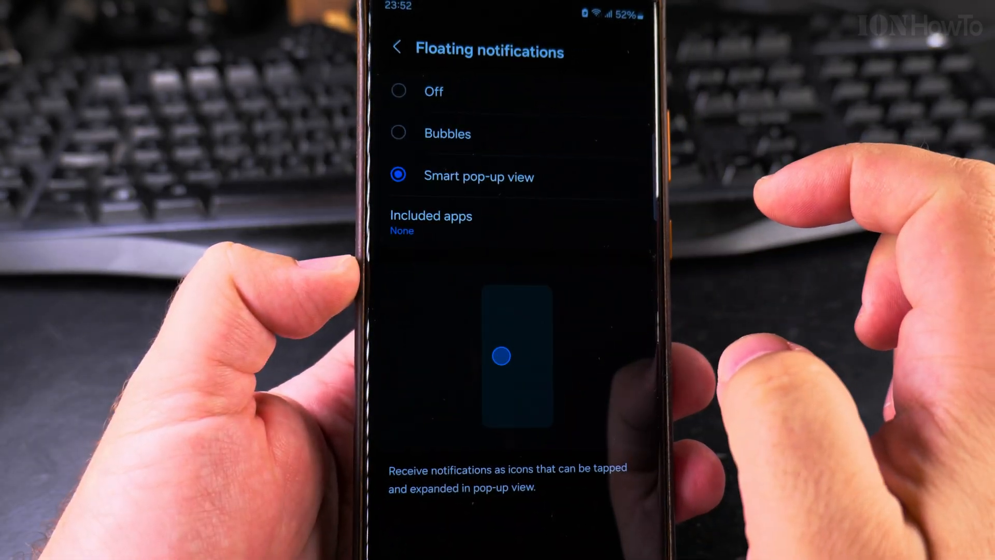
pyautogui.click(399, 90)
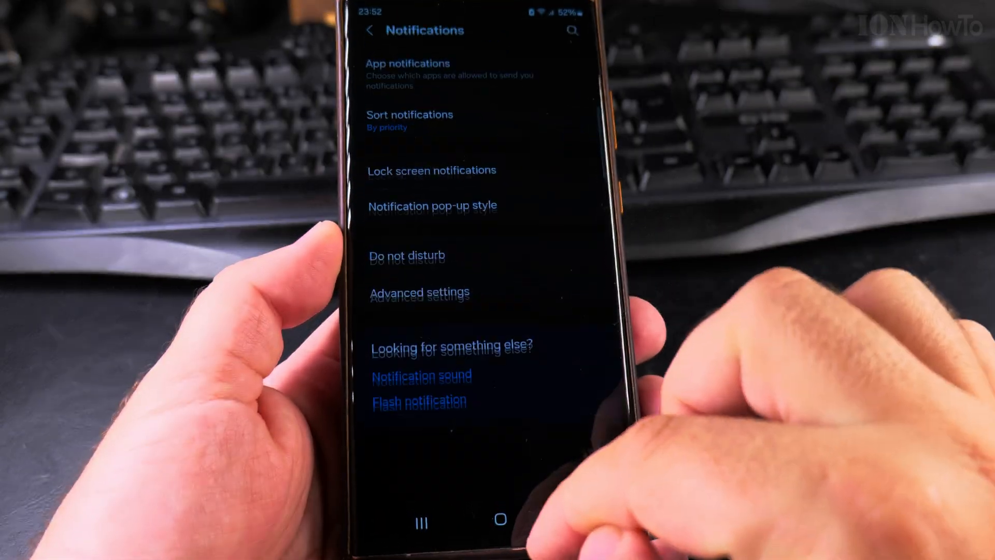
# Navigate back through Settings into Notifications to reach Advanced settings again.
pyautogui.click(497, 521)
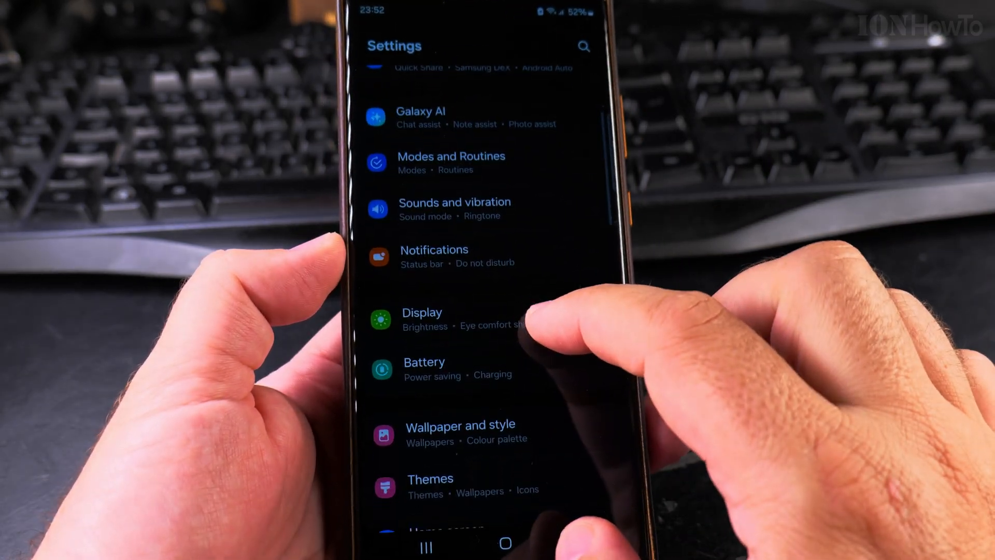
pyautogui.click(434, 254)
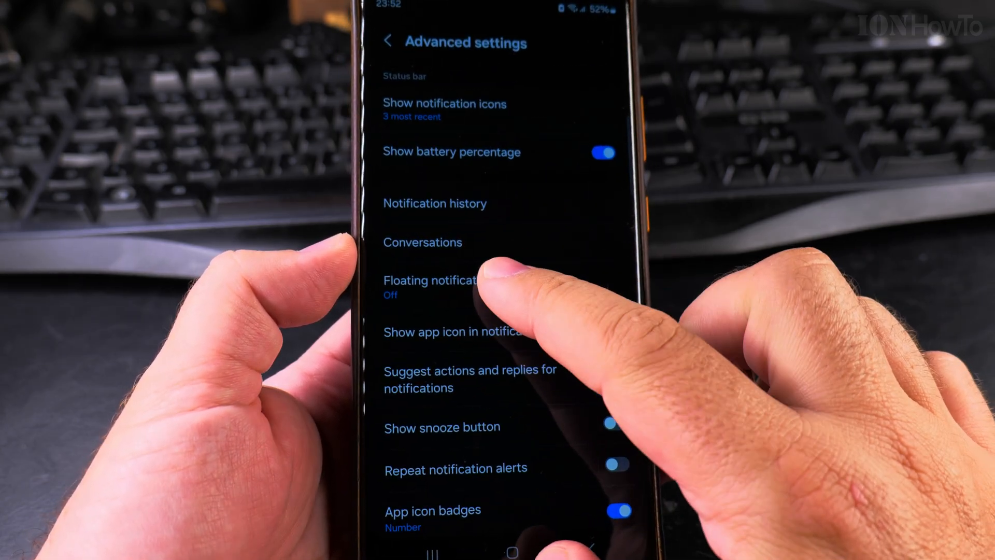
# Revisit the Floating notifications choices, then return to the Notifications page.
pyautogui.click(430, 280)
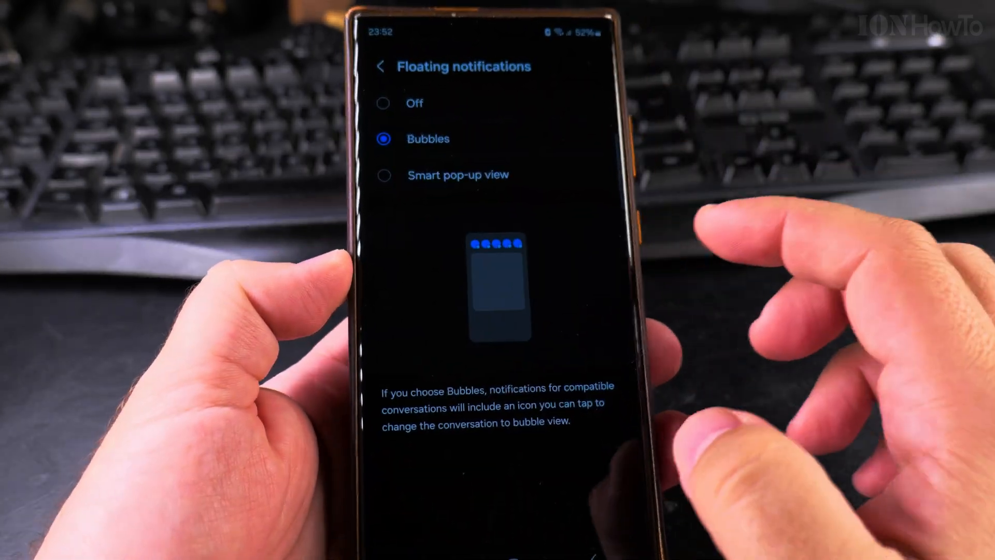
pyautogui.click(380, 66)
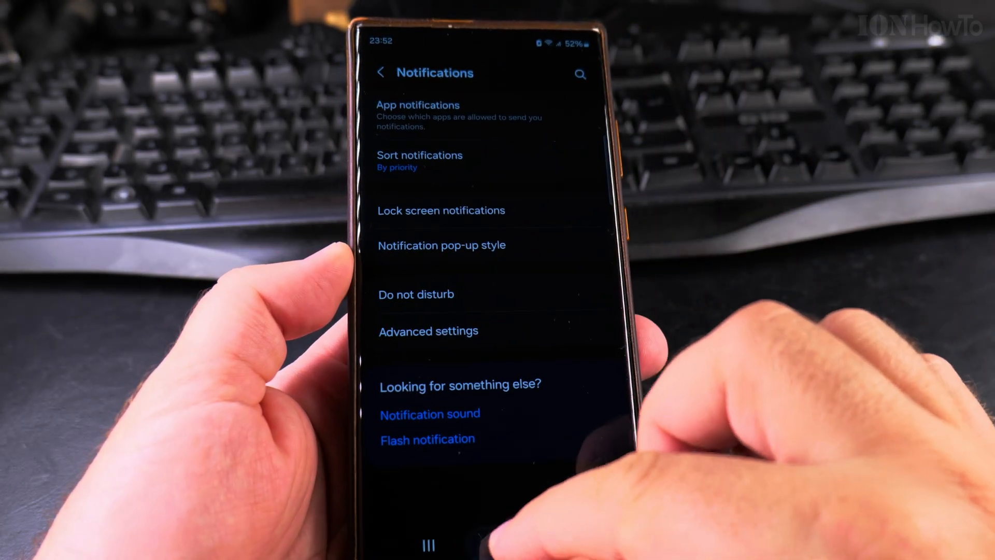